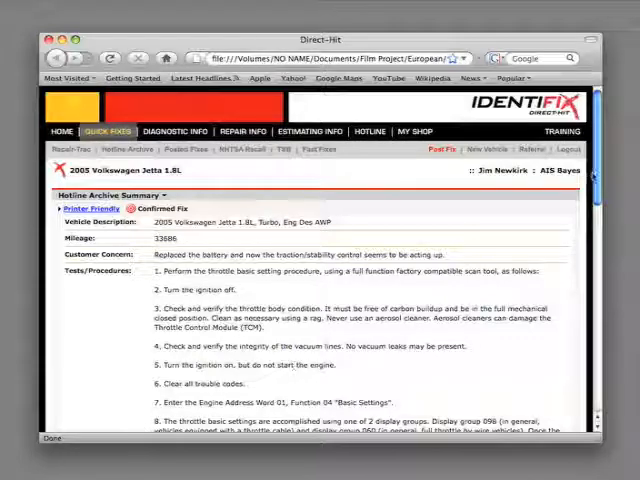
{"action": "scroll", "scroll_direction": "down", "scroll_amount": 3}
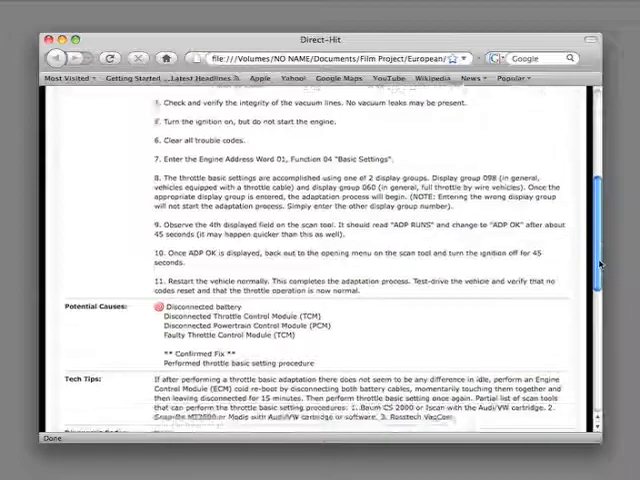
{"action": "scroll", "scroll_direction": "down", "scroll_amount": 3}
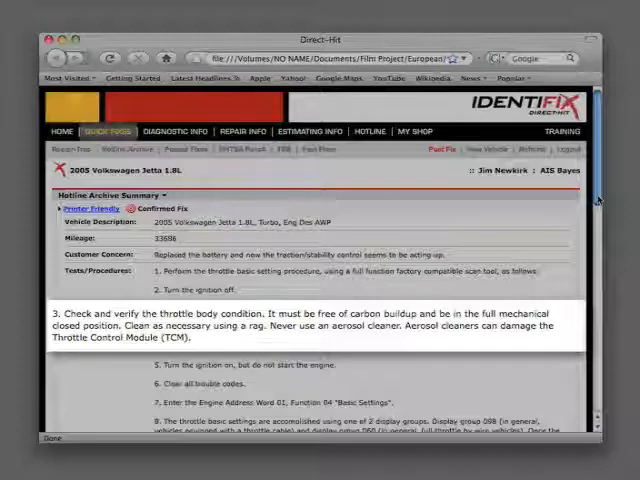
{"action": "scroll", "scroll_direction": "up", "scroll_amount": 3}
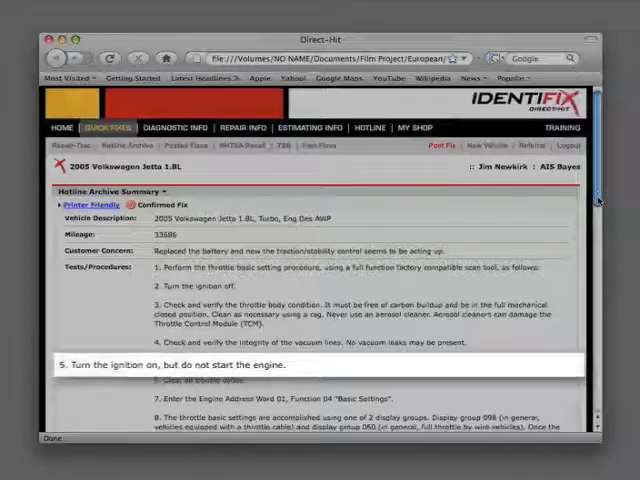
{"action": "scroll", "scroll_direction": "down", "scroll_amount": 3}
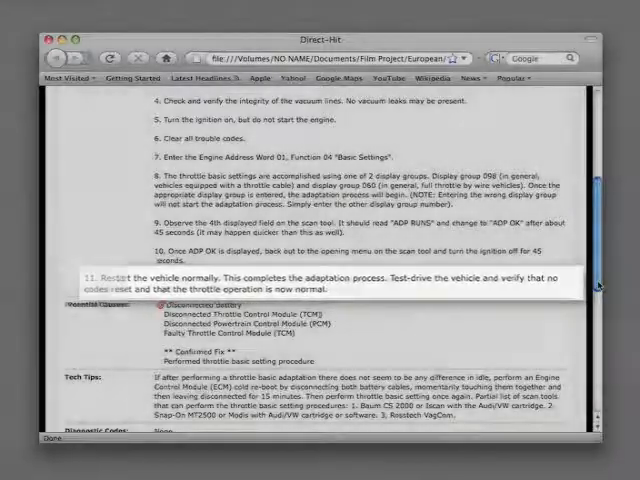
{"action": "scroll", "scroll_direction": "down", "scroll_amount": 3}
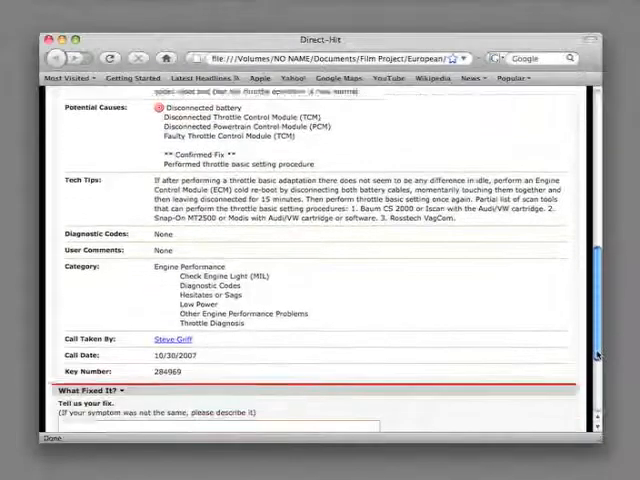
{"action": "scroll", "scroll_direction": "down", "scroll_amount": 3}
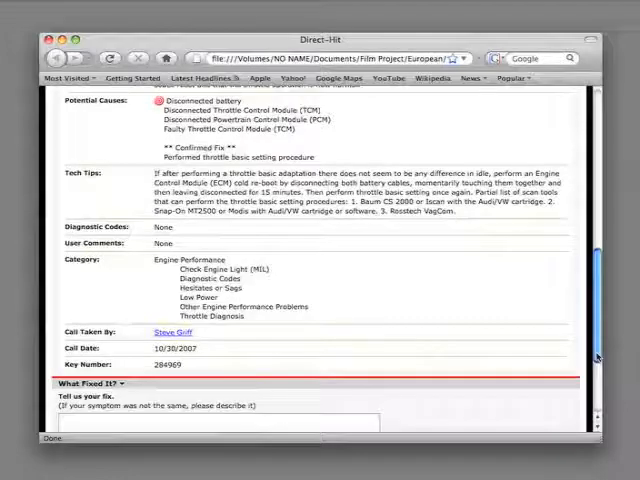